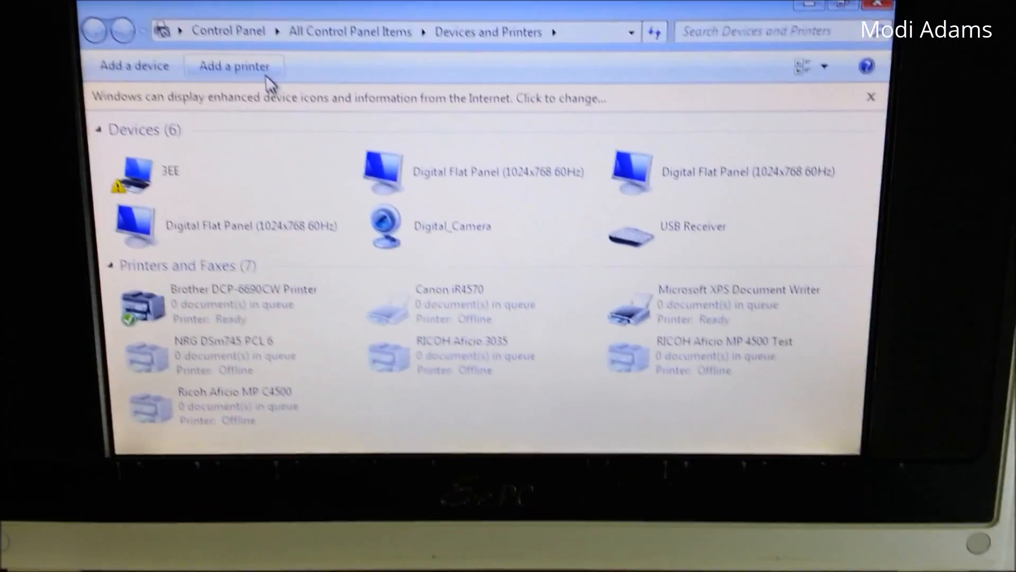
Launch Add a printer and dismiss the no-suitable-driver warning for the RICOH Aficio MP 171
left_click(234, 65)
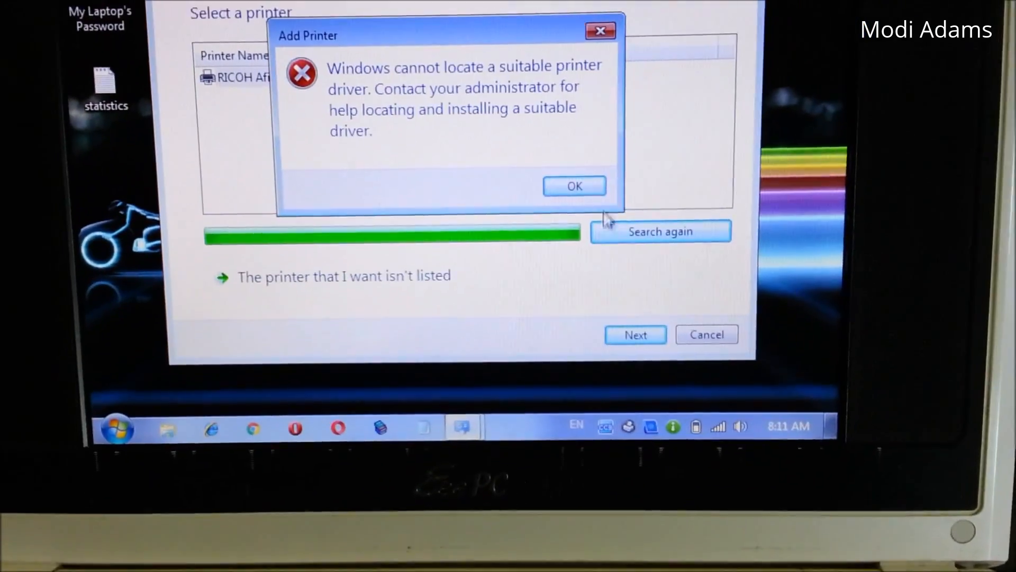
left_click(574, 186)
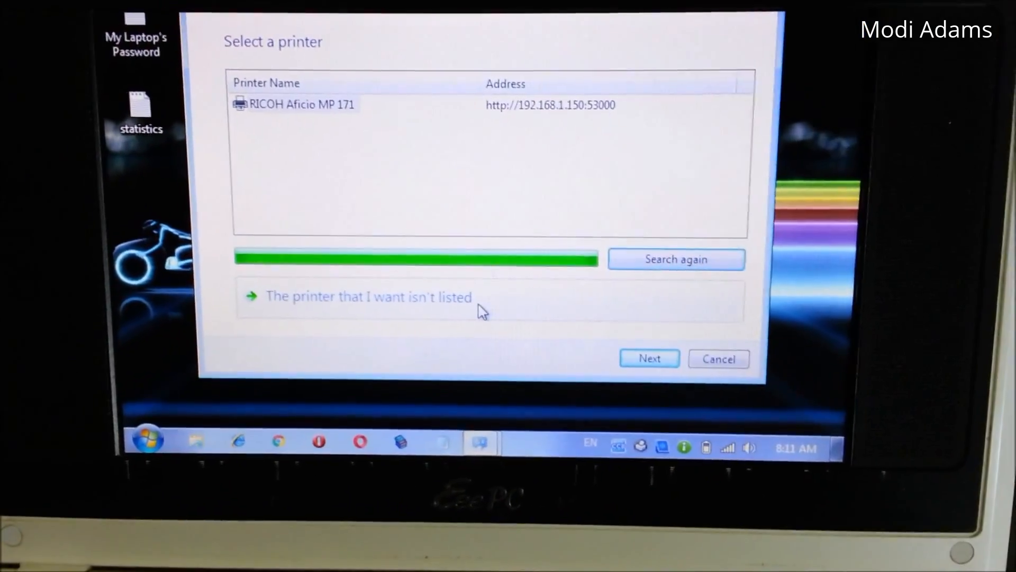
Add an unlisted printer as a TCP/IP Device at 192.168.1.150, with driver querying unchecked
left_click(368, 297)
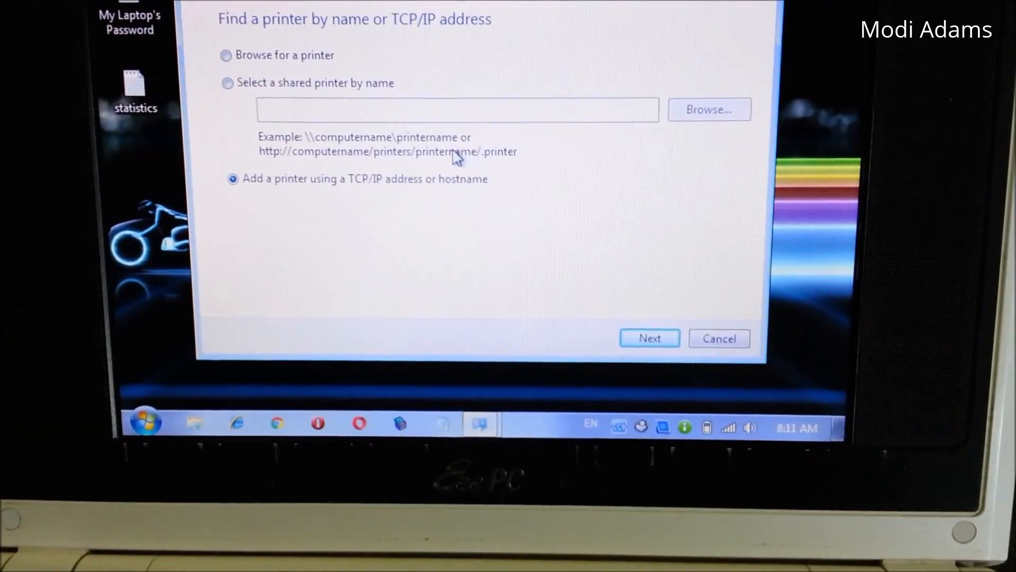
left_click(649, 338)
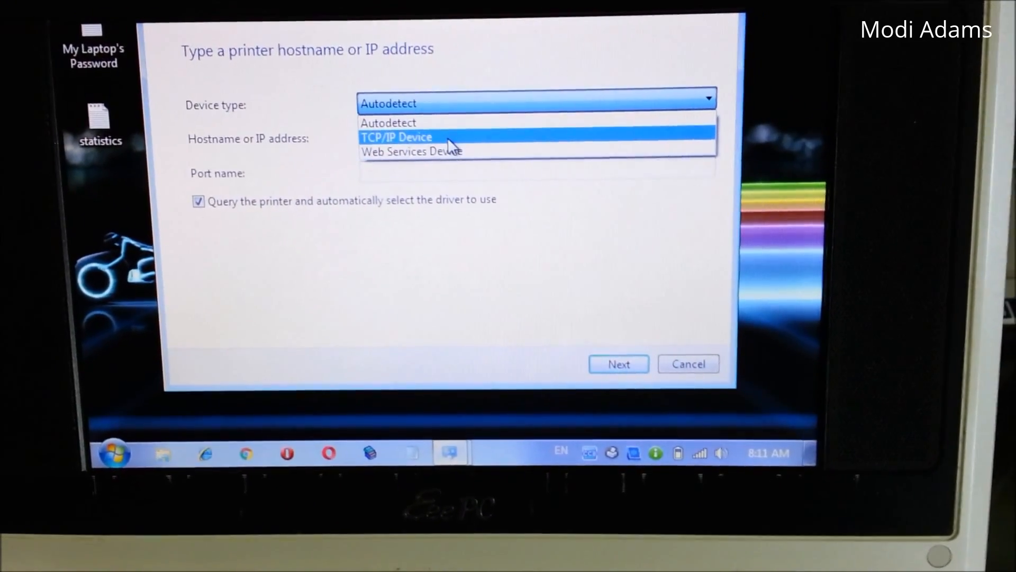
left_click(396, 137)
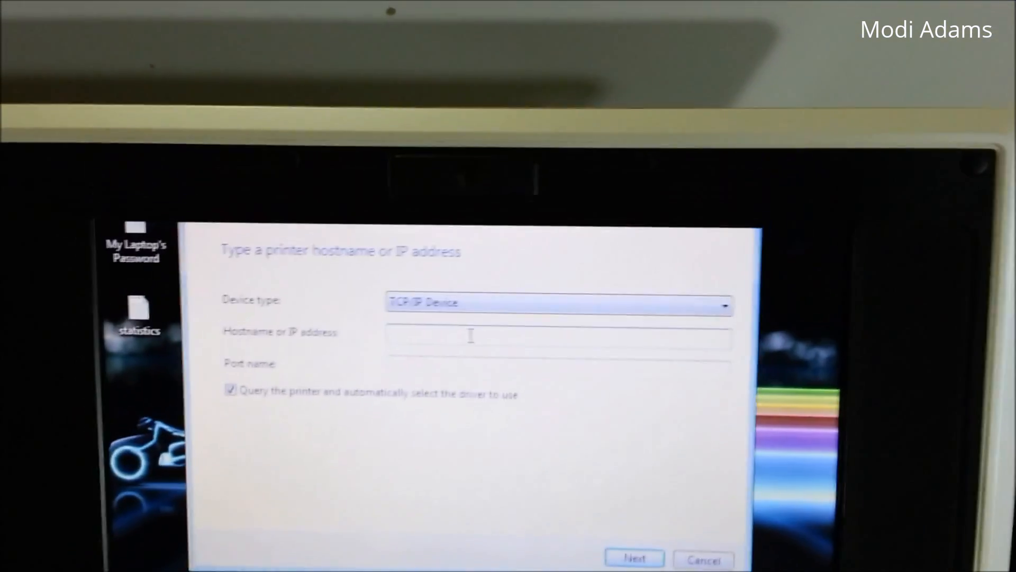
type("192")
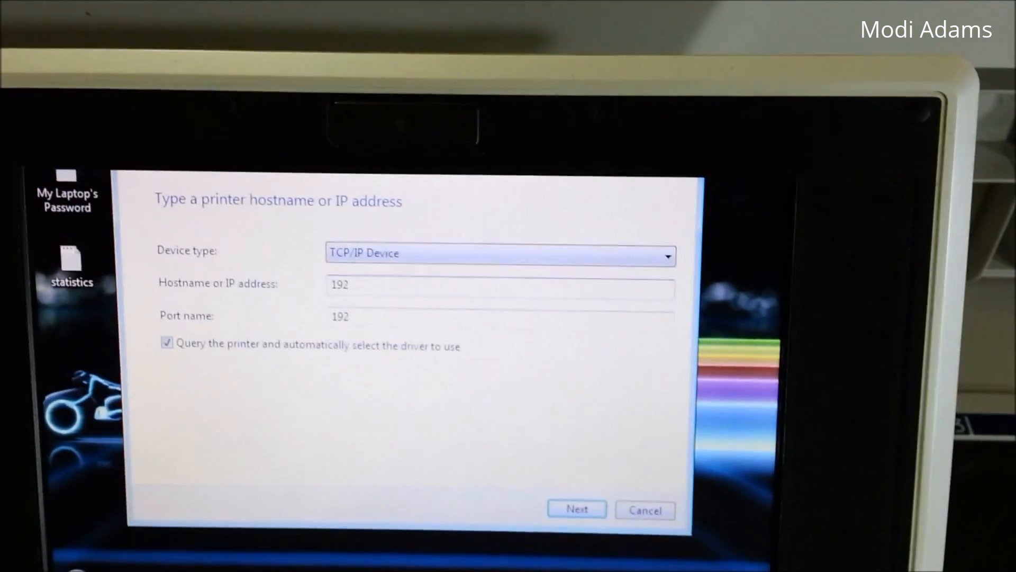
type(".168.1.15")
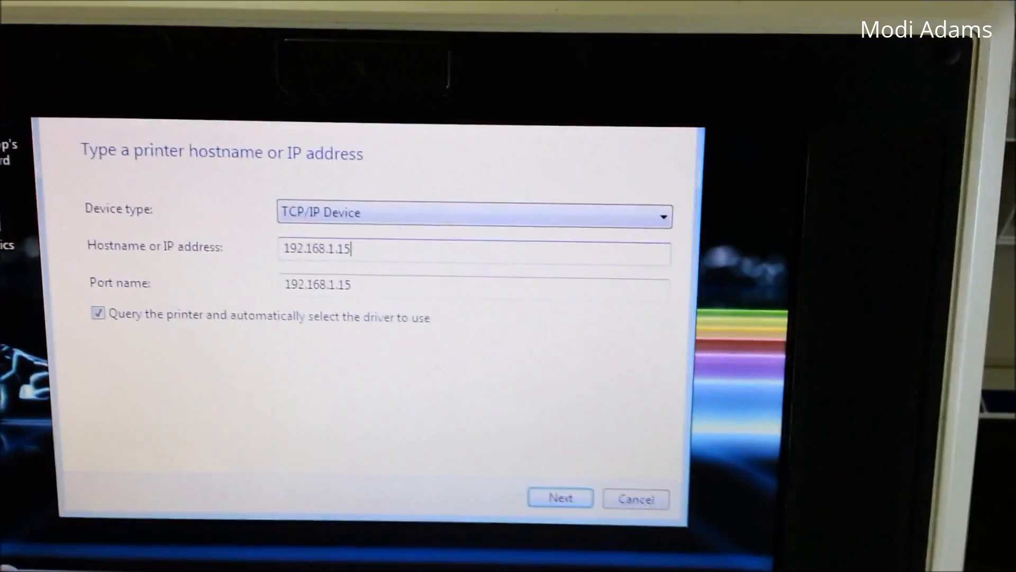
type("0")
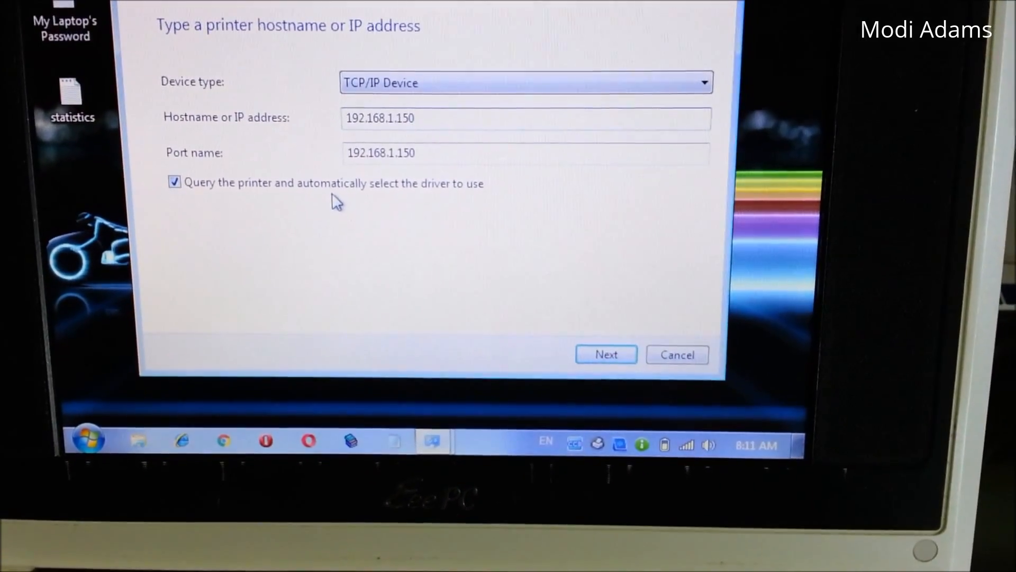
left_click(174, 182)
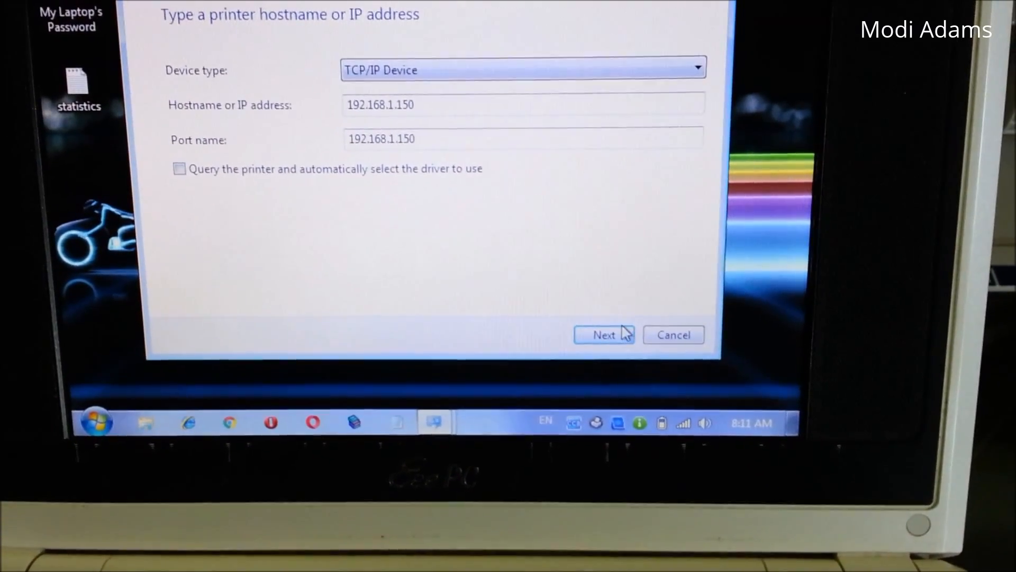
Accept the generic network card and browse Have Disk to the MP 171 7 x32\r51526L11 folder
left_click(603, 334)
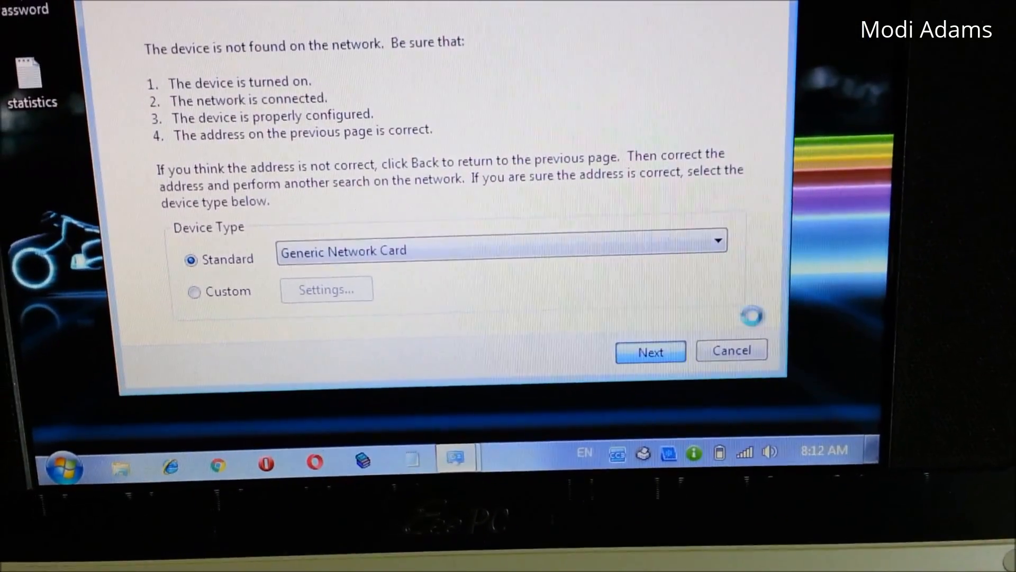
left_click(649, 352)
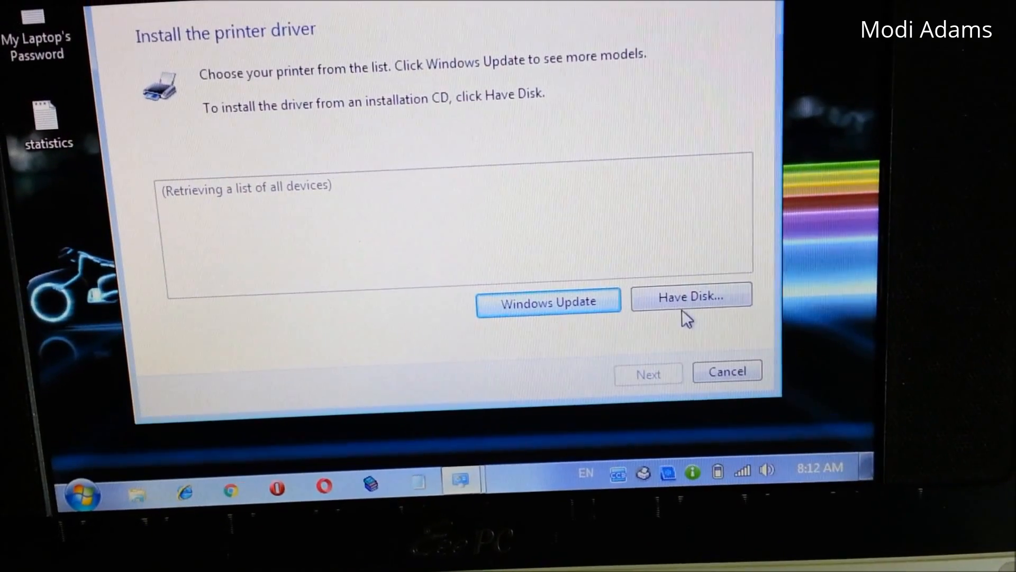
left_click(690, 297)
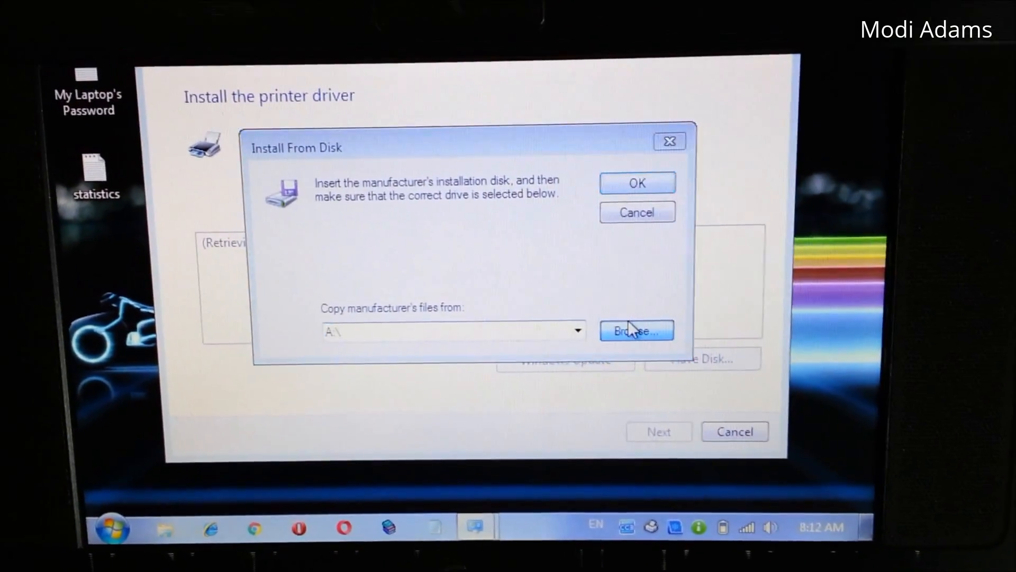
left_click(636, 330)
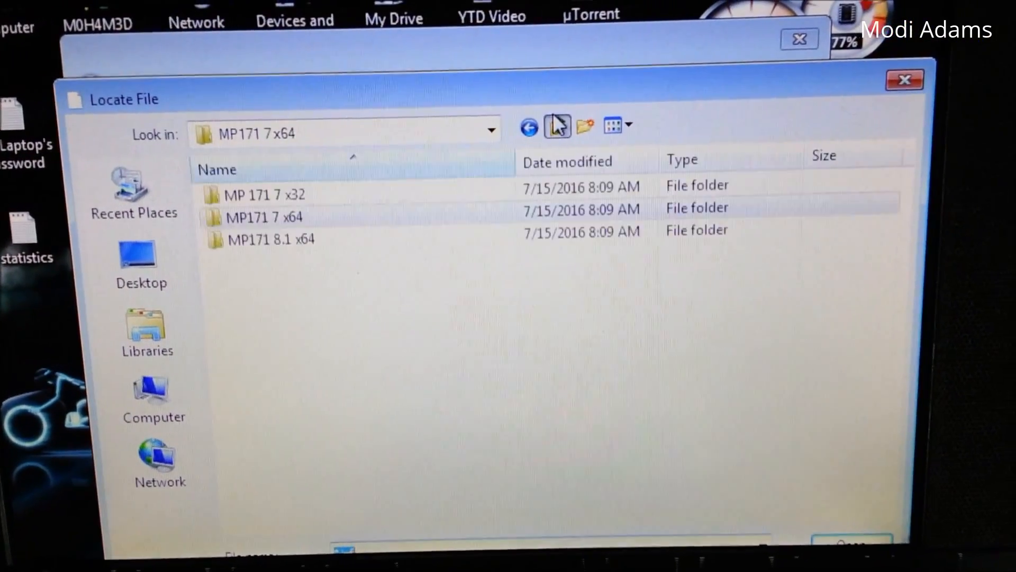
double_click(264, 194)
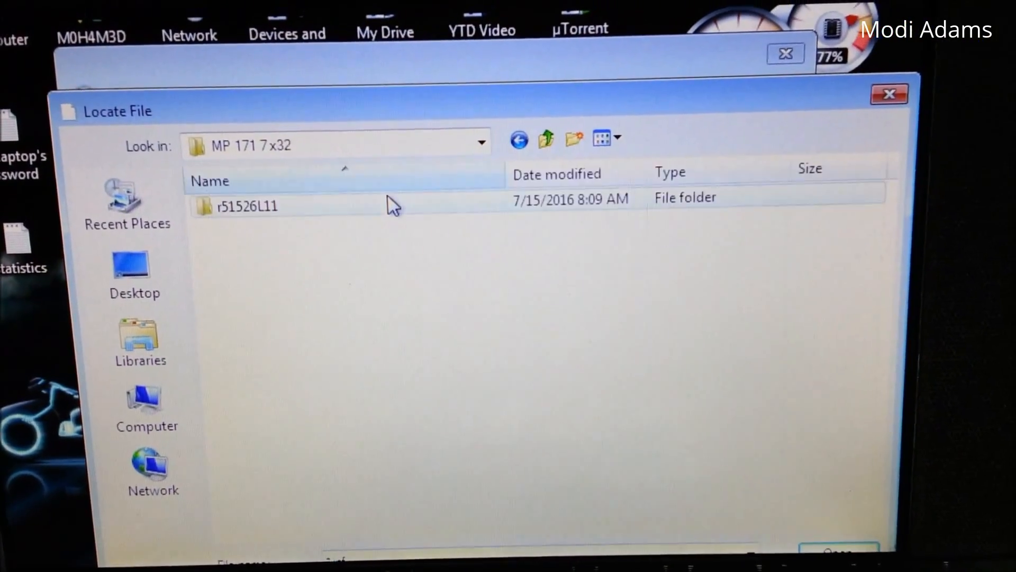
double_click(240, 206)
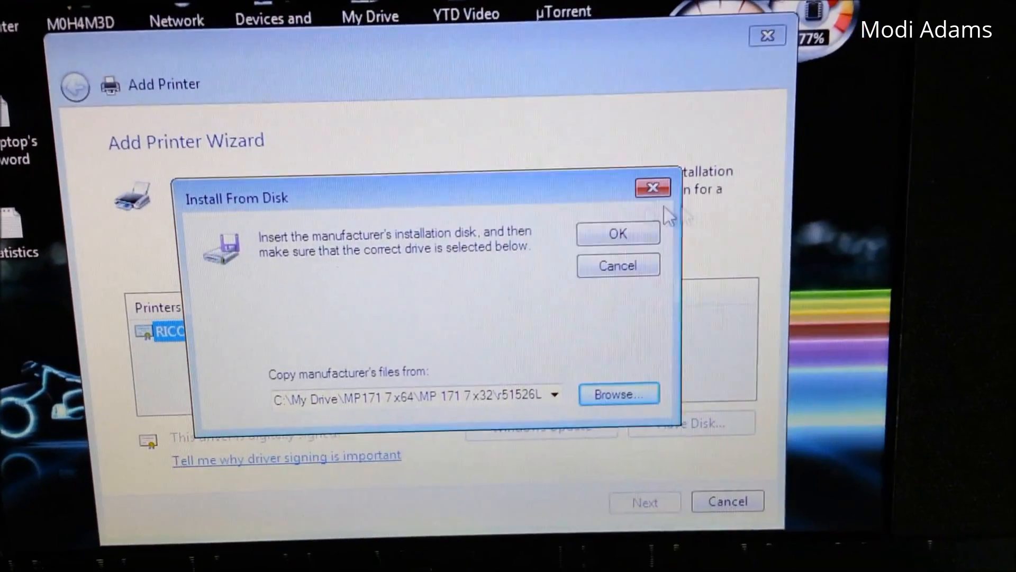
Install the RICOH Aficio MP 171 PCL 6 driver from that folder, leaving the printer unshared
left_click(616, 233)
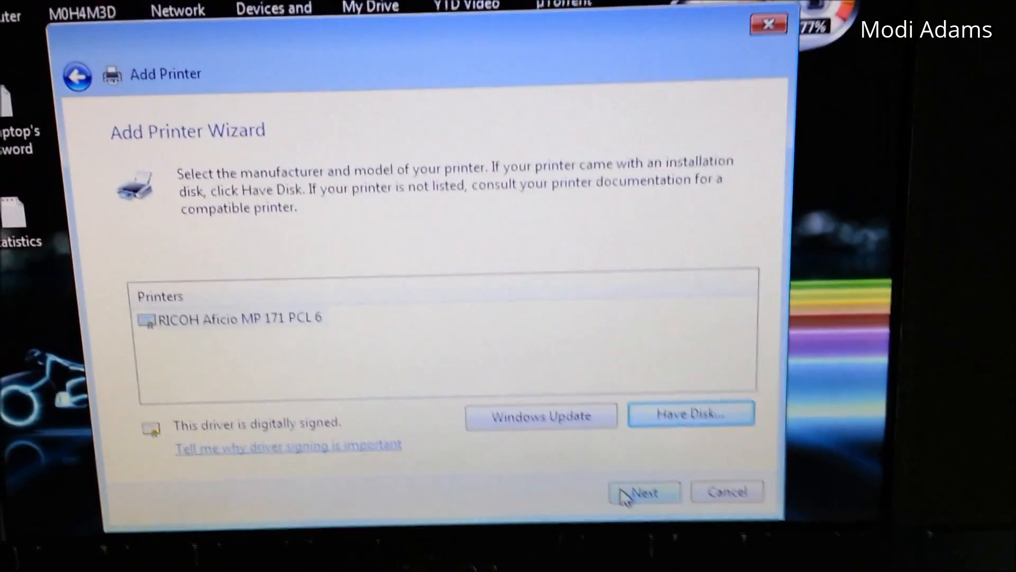
left_click(644, 492)
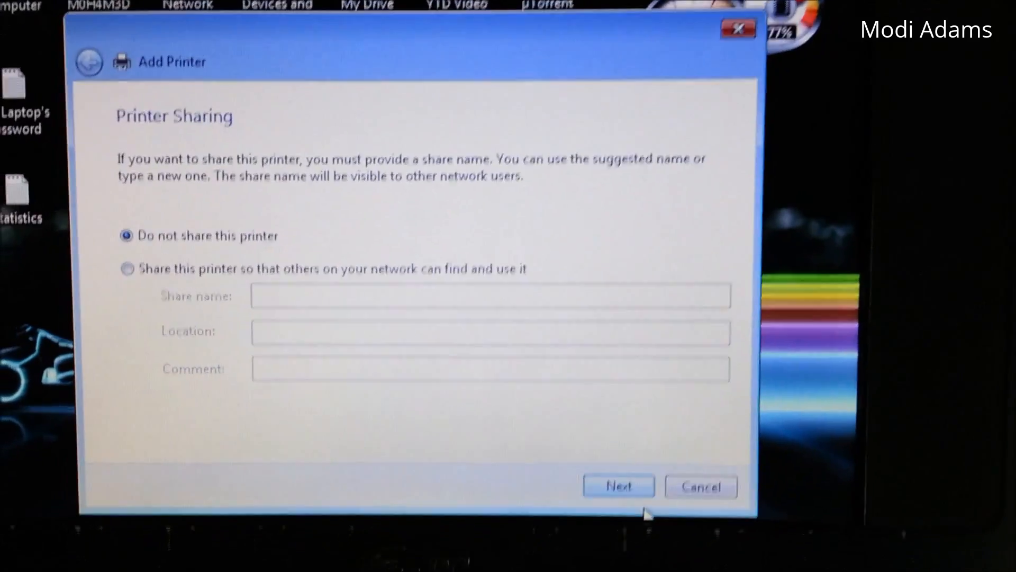
left_click(617, 485)
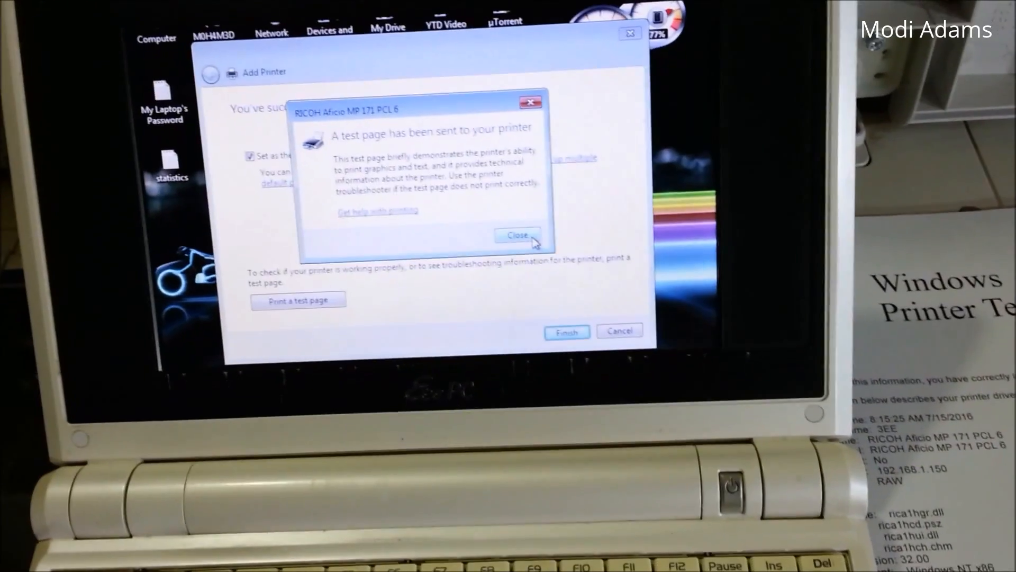
Close the test page notice and bring Devices and Printers back into view
left_click(518, 235)
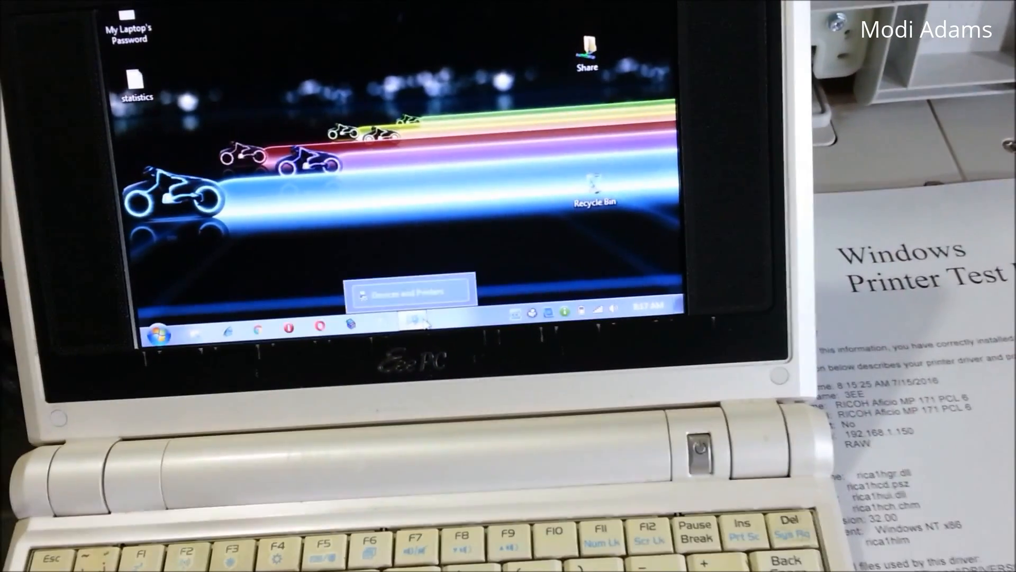
left_click(409, 291)
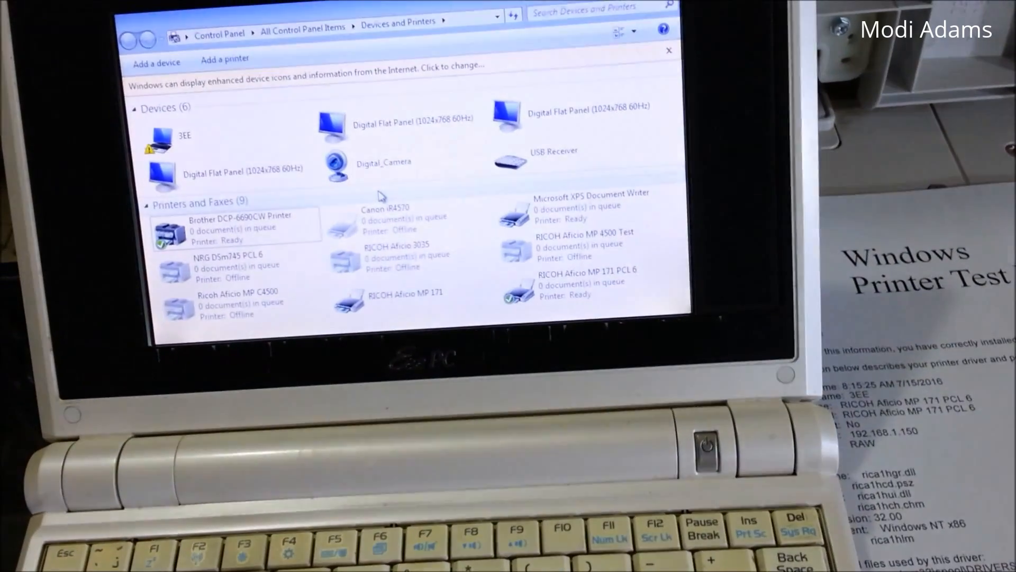